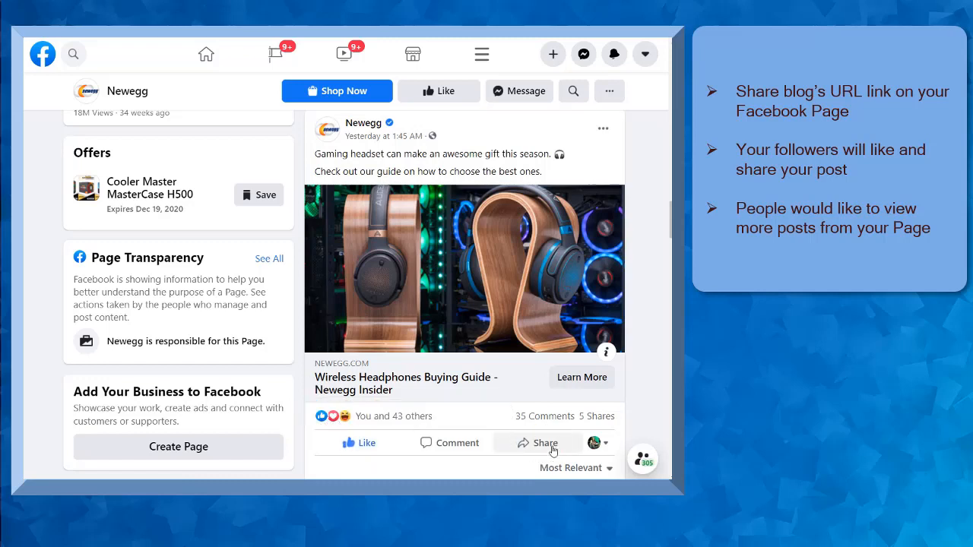
Open the Pack Hacker road-tripper gift ideas article from the AeroPress post and browse its products
click(543, 442)
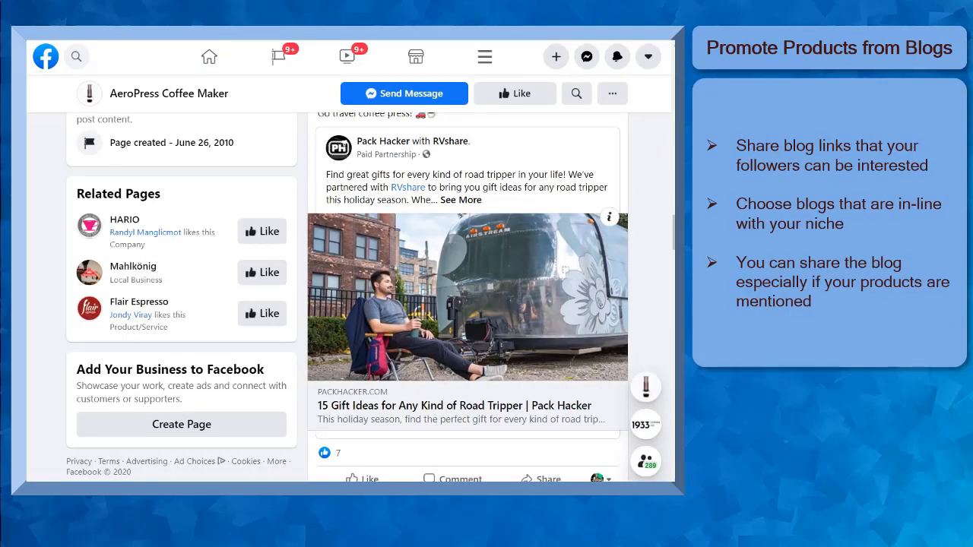
click(453, 405)
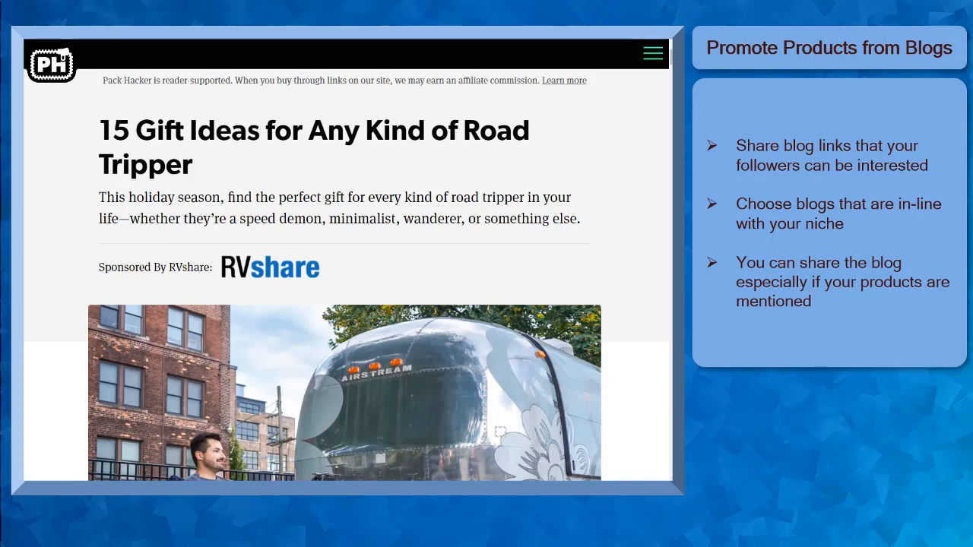
scroll(down, 3)
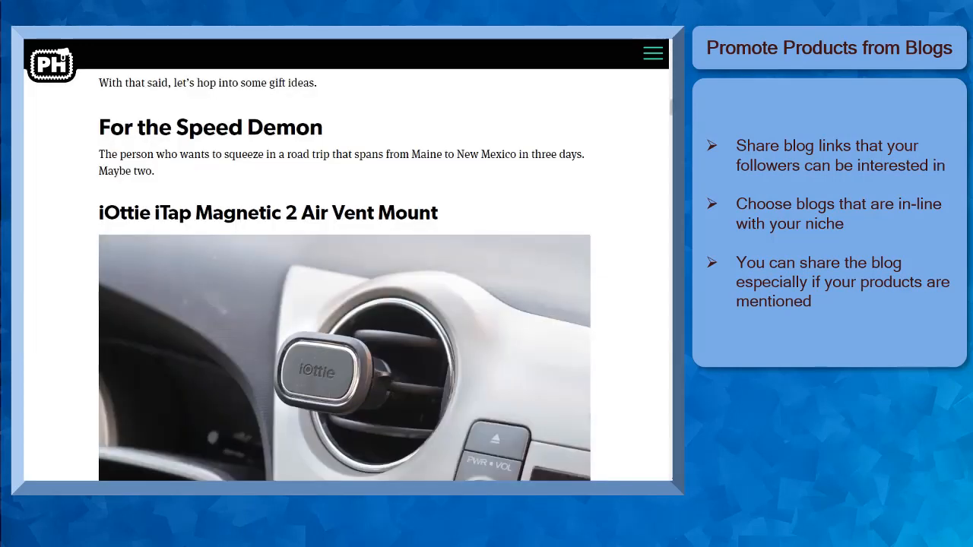
scroll(down, 3)
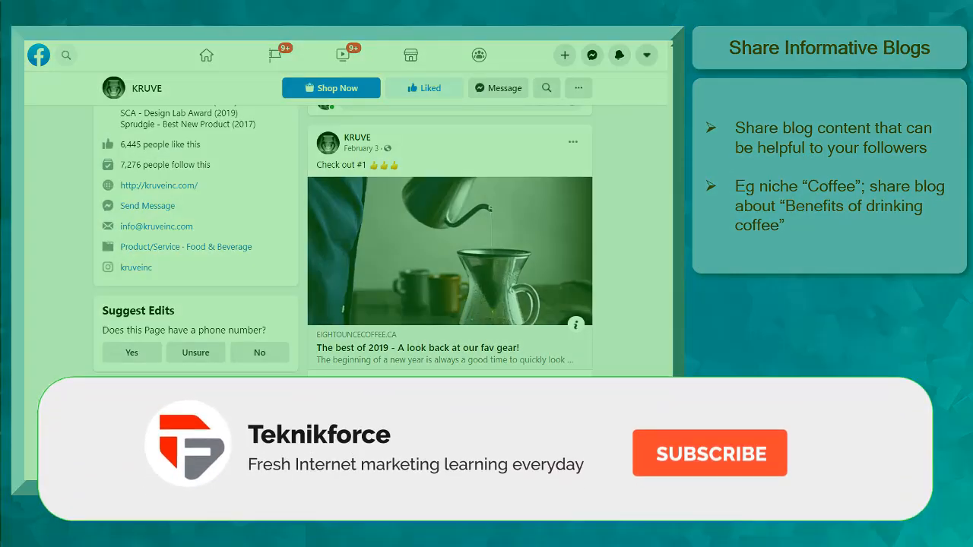
Open the La Pavoni Espresso Makers Page and scroll to its Guardian coffee-health article post
click(708, 454)
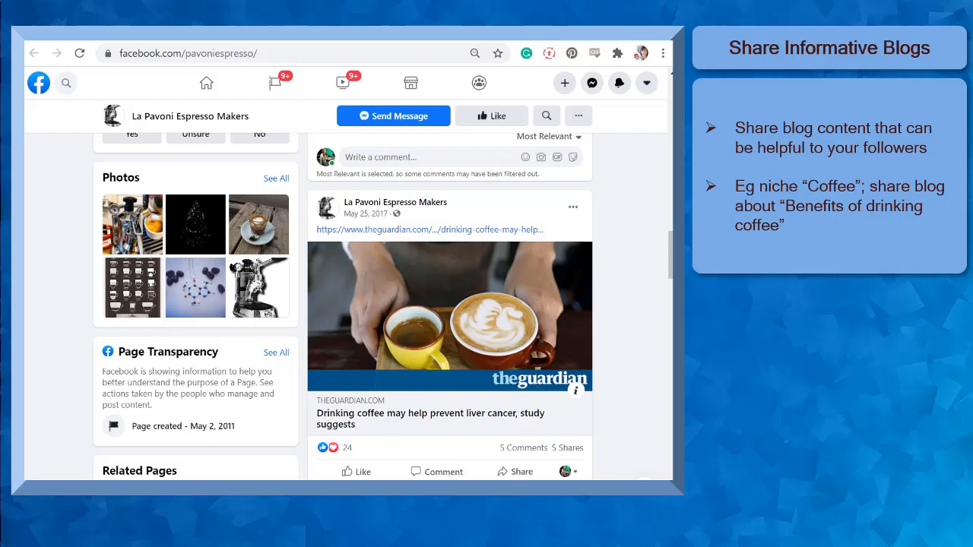
scroll(down, 3)
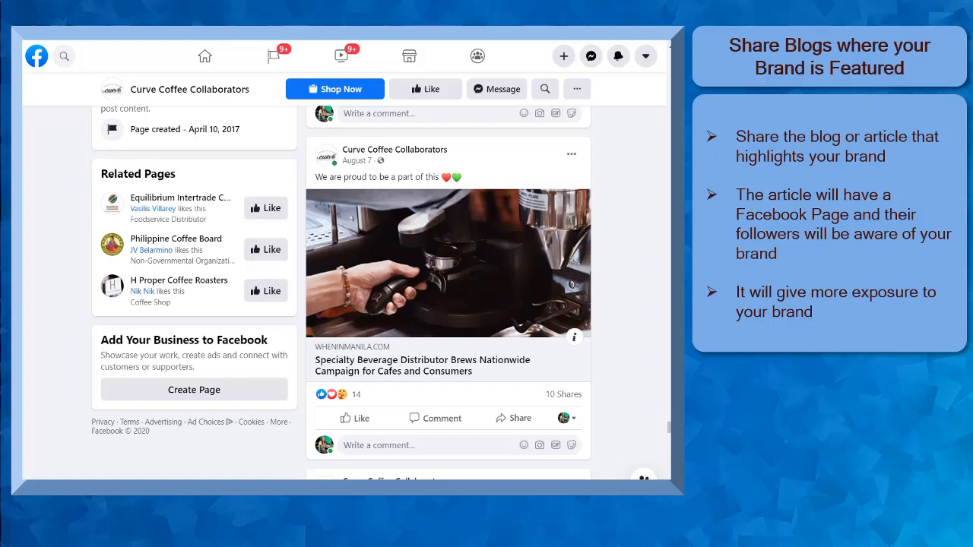
Open the When In Manila Facebook Page from the Curve Coffee Collaborators post
click(423, 365)
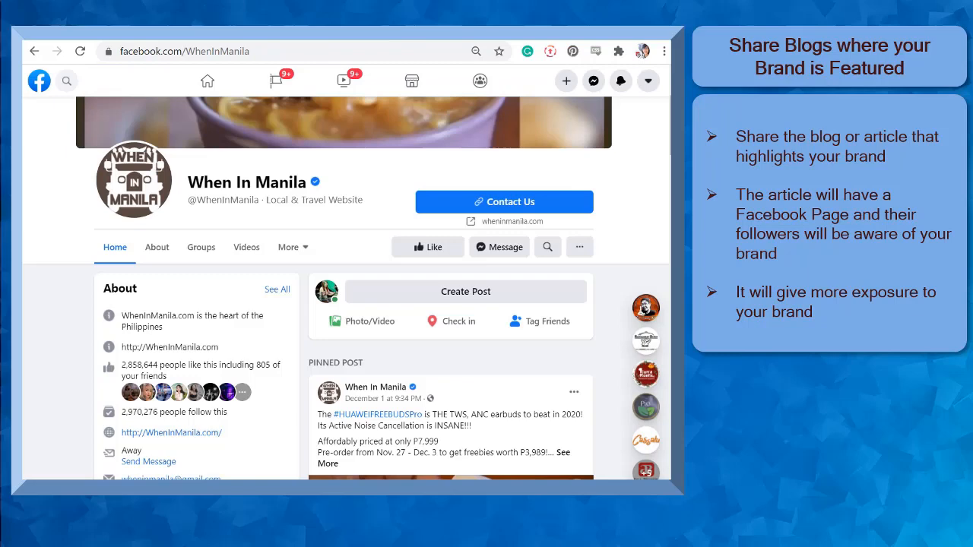
mouse_move(168, 432)
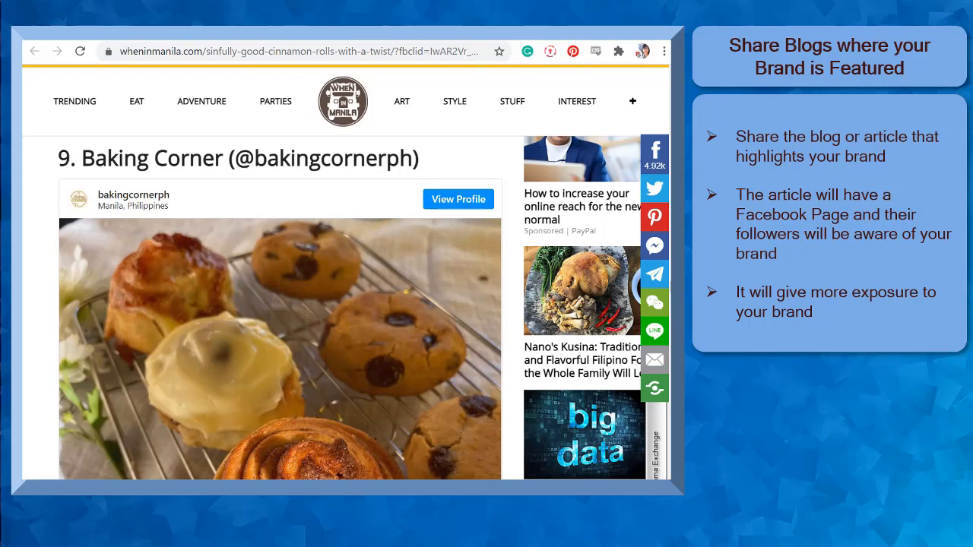
click(458, 197)
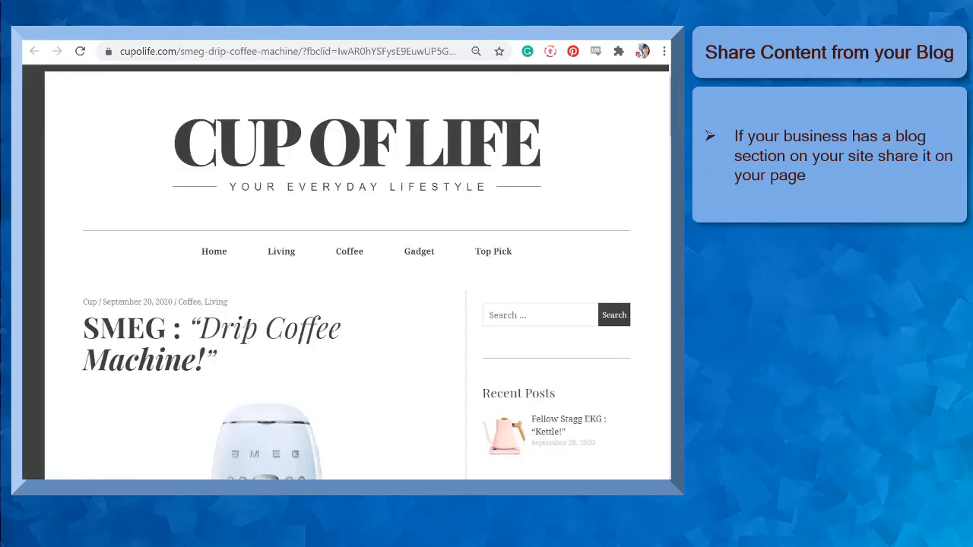
scroll(down, 3)
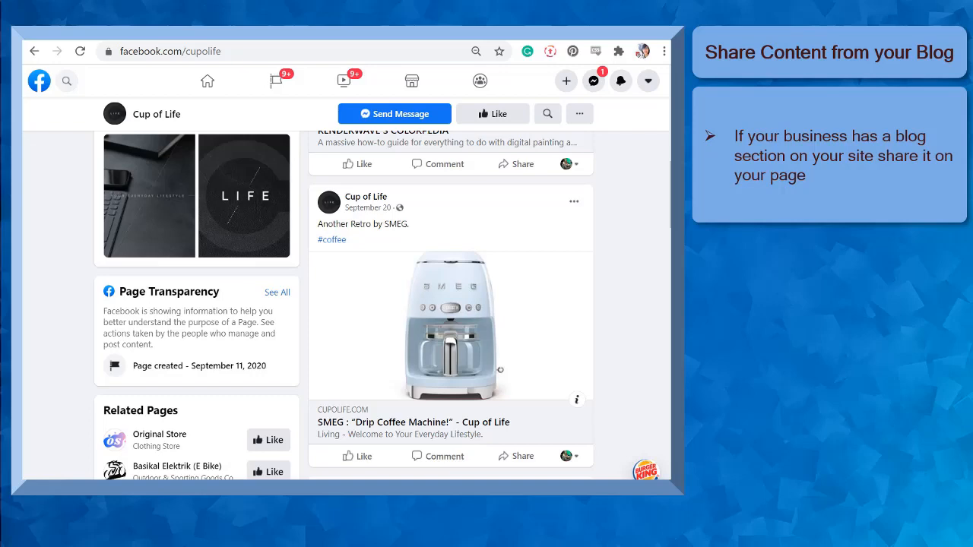
Follow the Cup of Life Page via its more-options menu and browse its shared posts
click(413, 422)
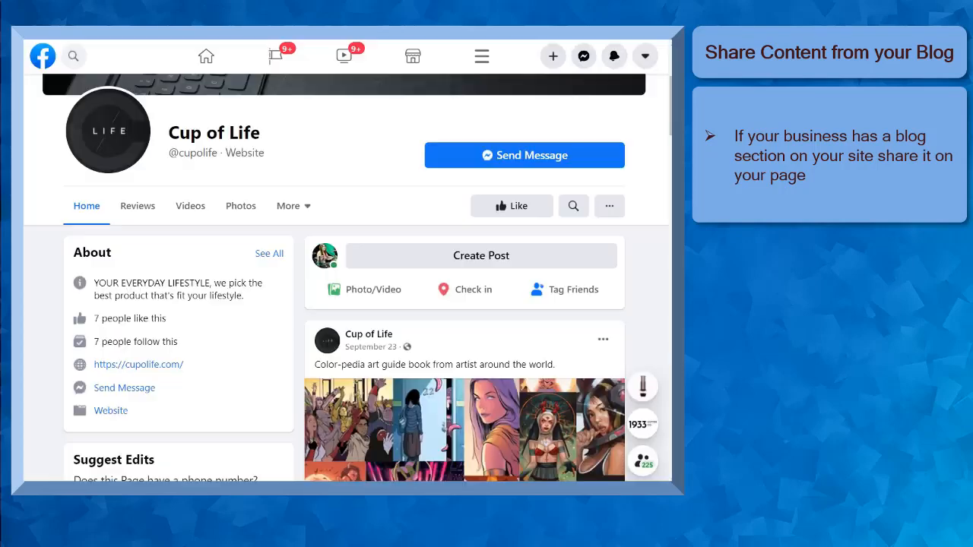
click(608, 206)
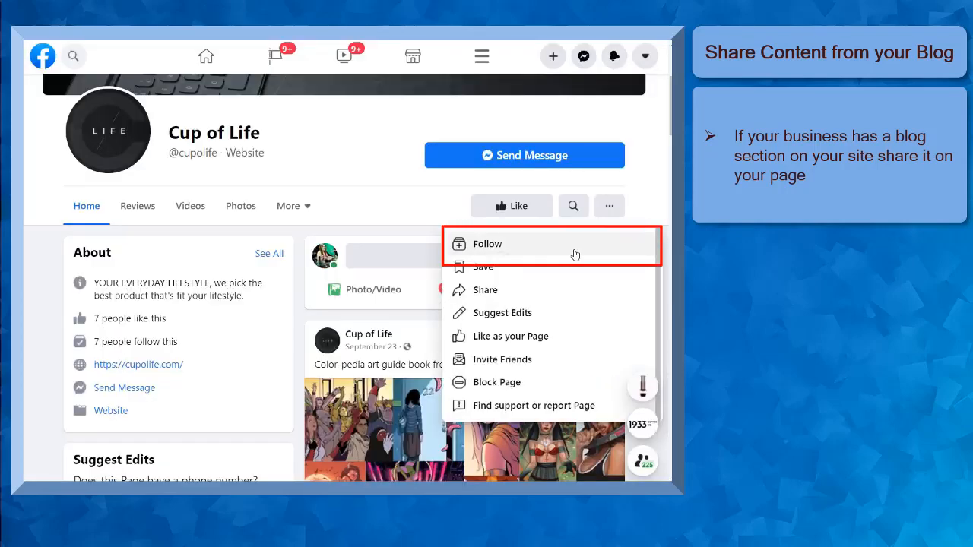
click(486, 243)
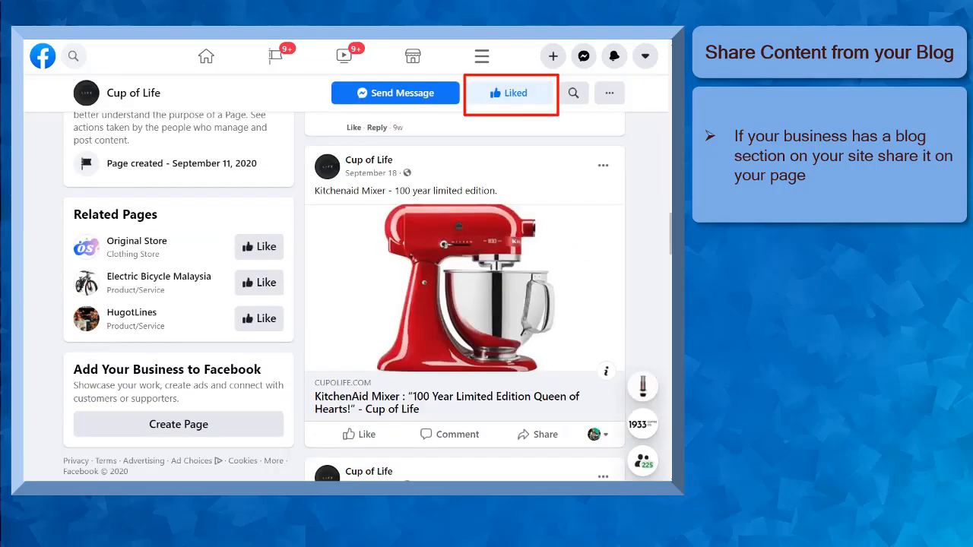
scroll(down, 3)
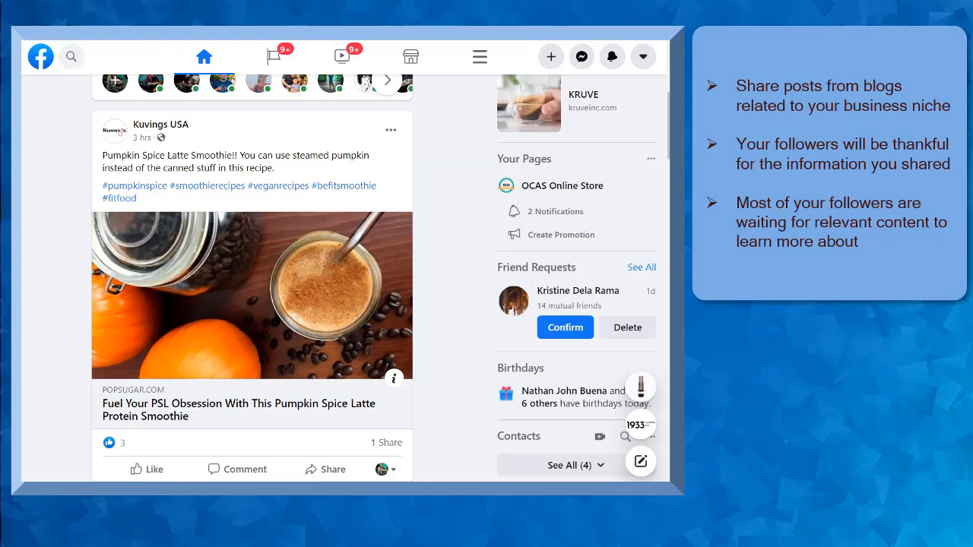
scroll(down, 3)
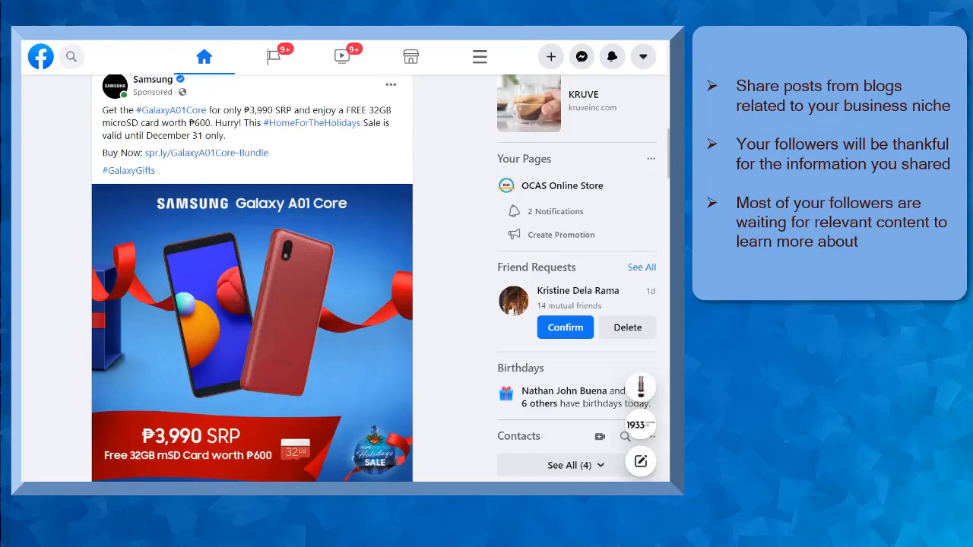
scroll(down, 3)
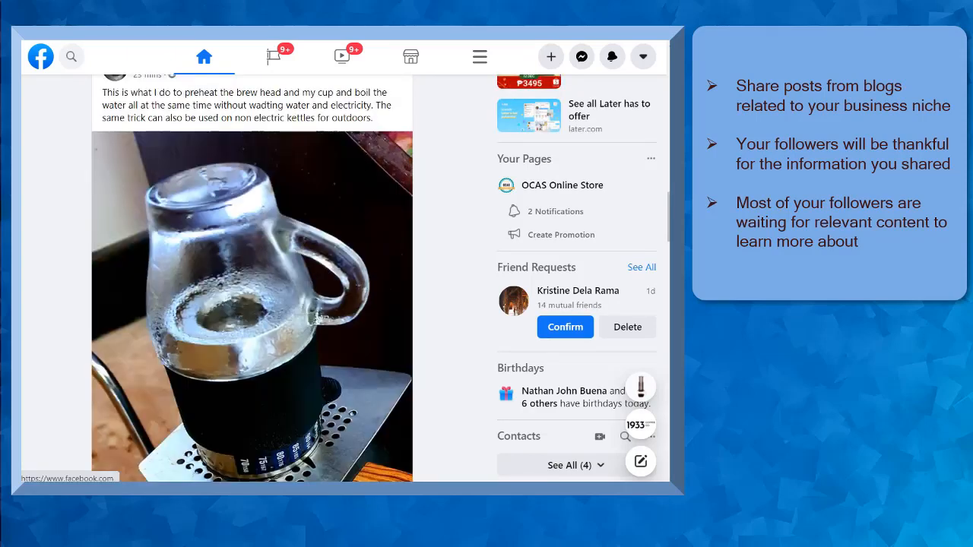
scroll(down, 3)
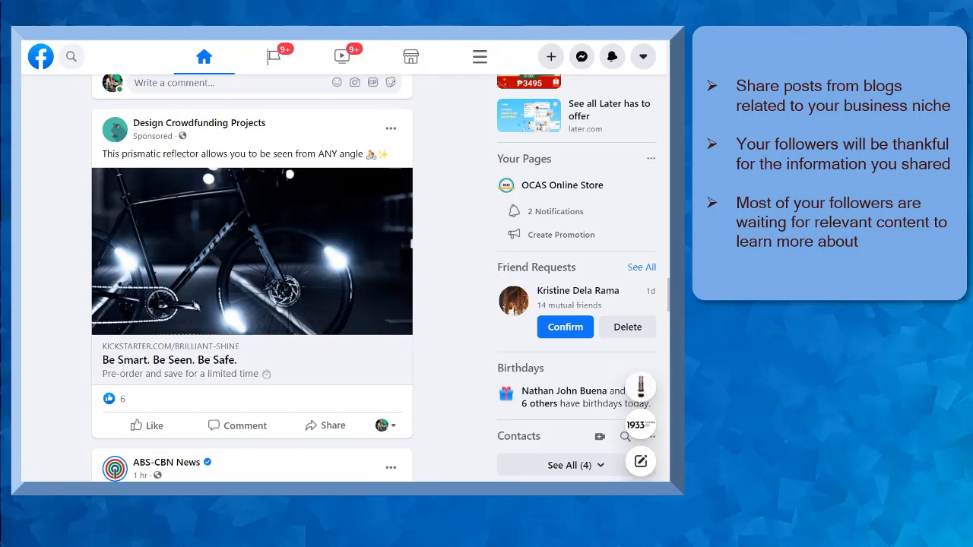